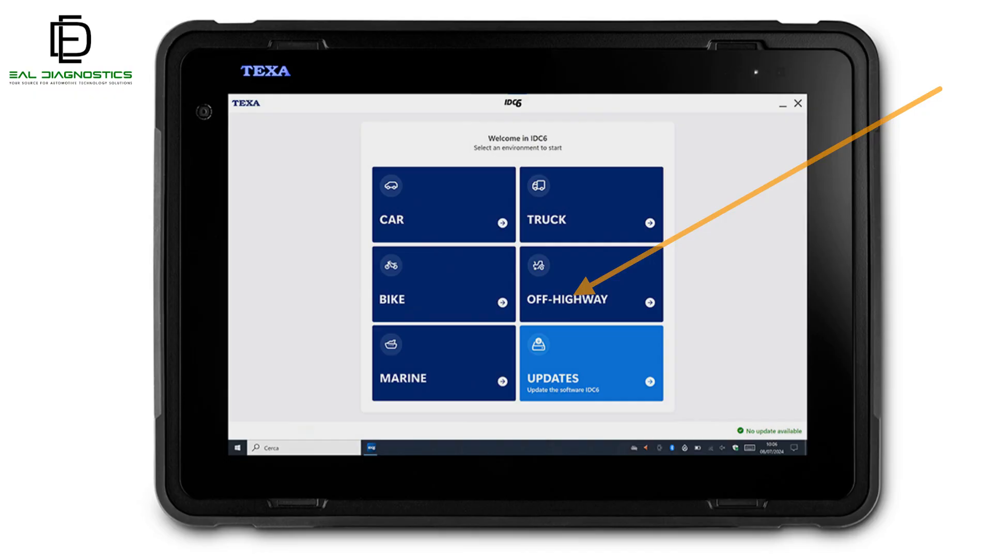
# Launch the OFF-HIGHWAY environment and choose Construction Vehicles & Special Vehicles
pyautogui.click(590, 283)
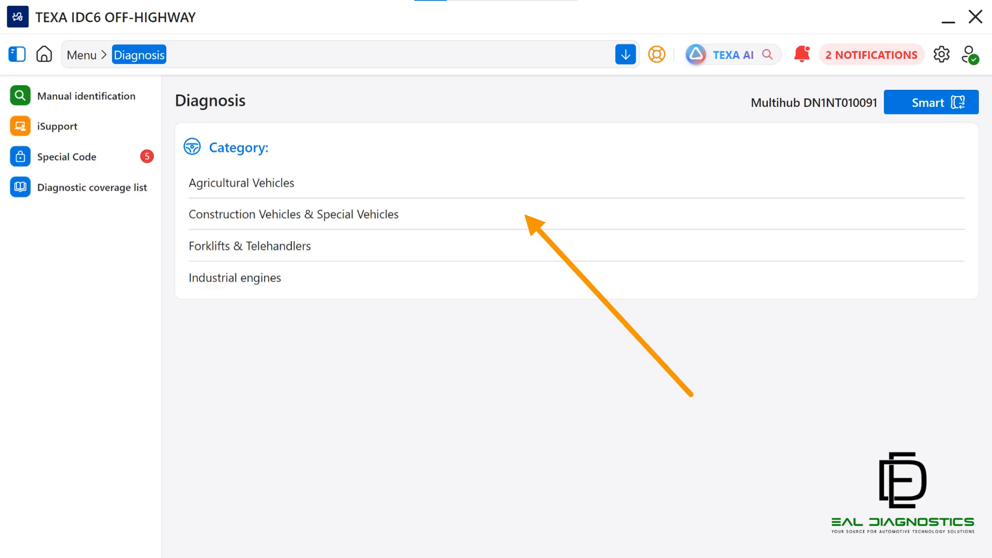
pyautogui.click(293, 214)
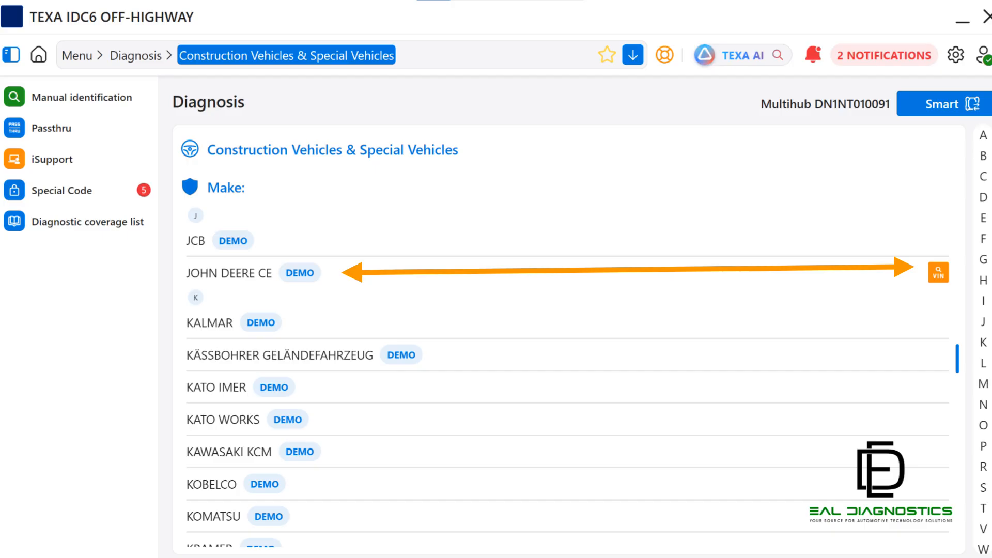
# Select JOHN DEERE CE as the make to list its models
pyautogui.click(229, 273)
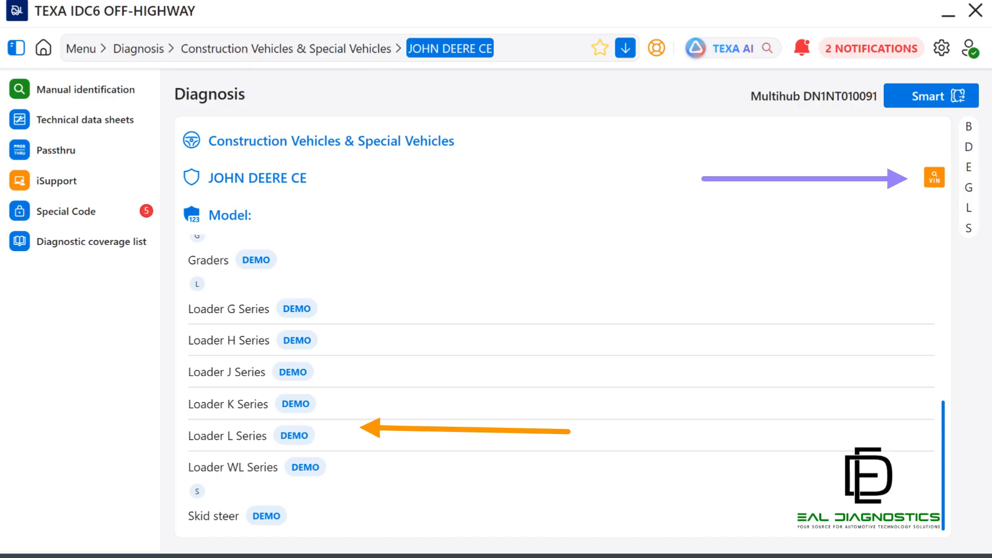
# Select the Loader L Series model to show its John Deere and Yanmar engines
pyautogui.click(226, 436)
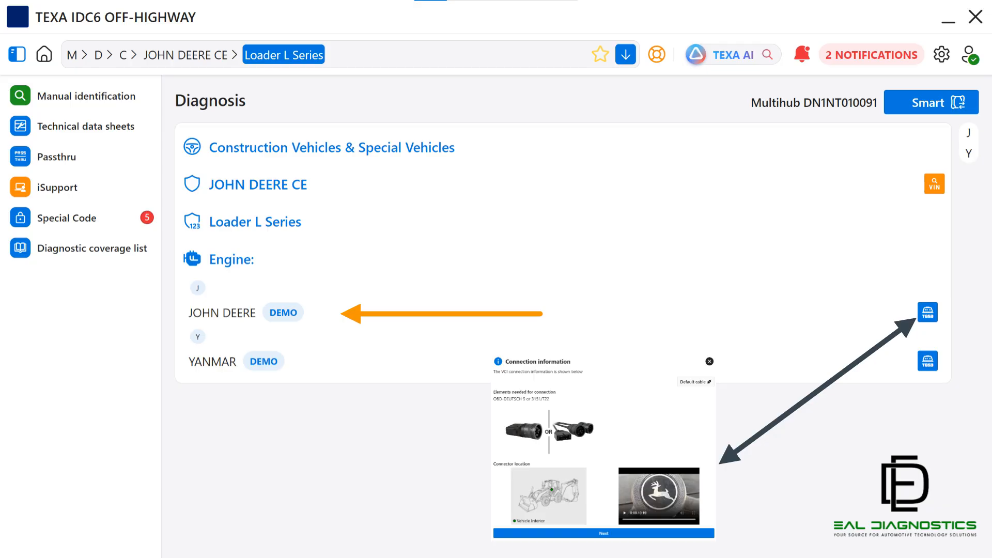
# Pick the JOHN DEERE engine and run Diesel injection diagnosis to view fault codes
pyautogui.click(222, 313)
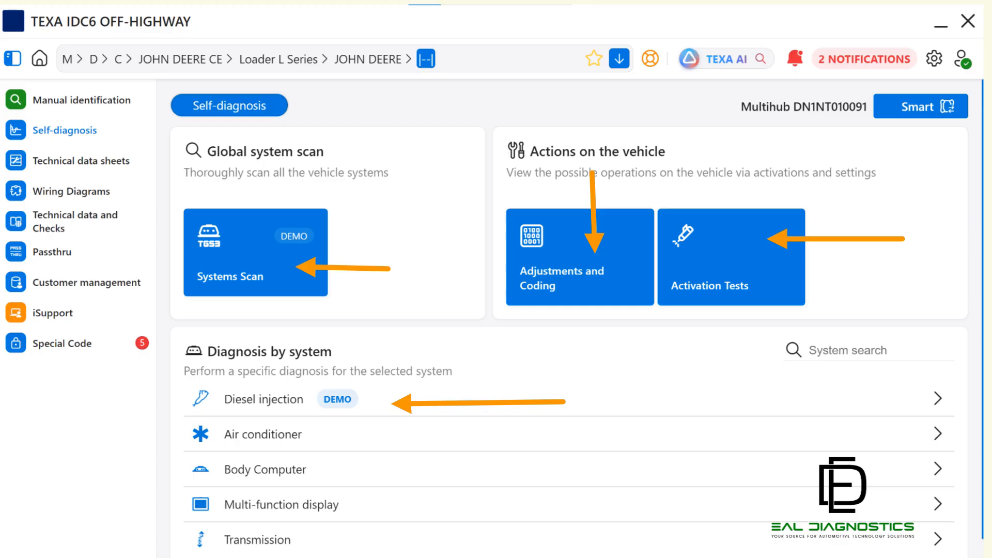
pyautogui.click(263, 399)
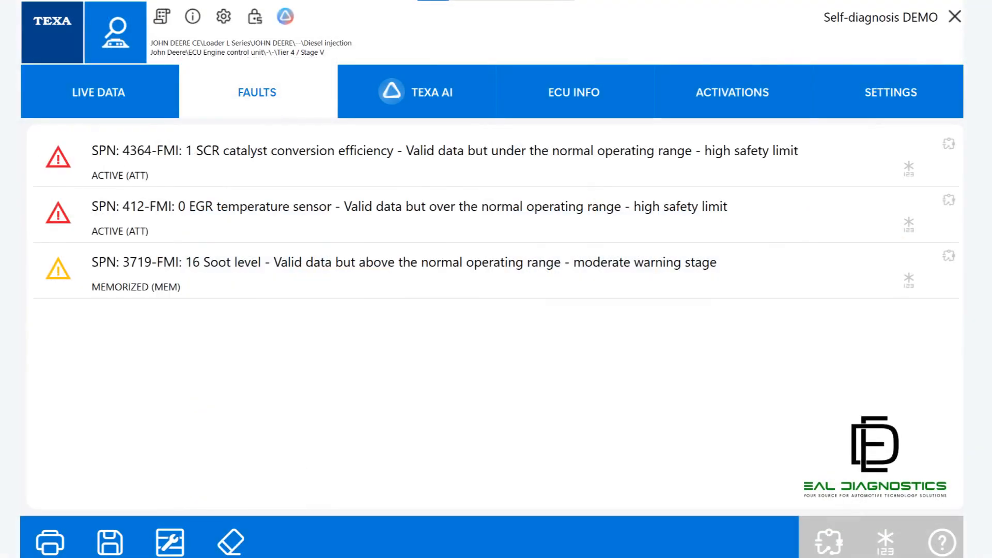